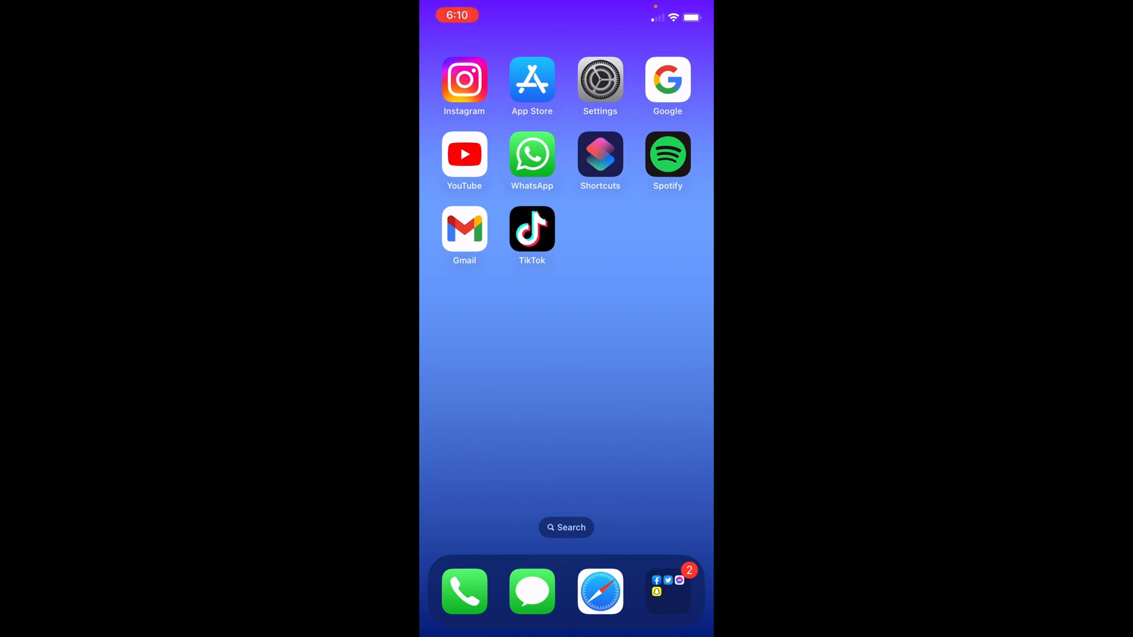
- Launch Spotify and go from Home's gear icon into the Storage settings
left_click(668, 156)
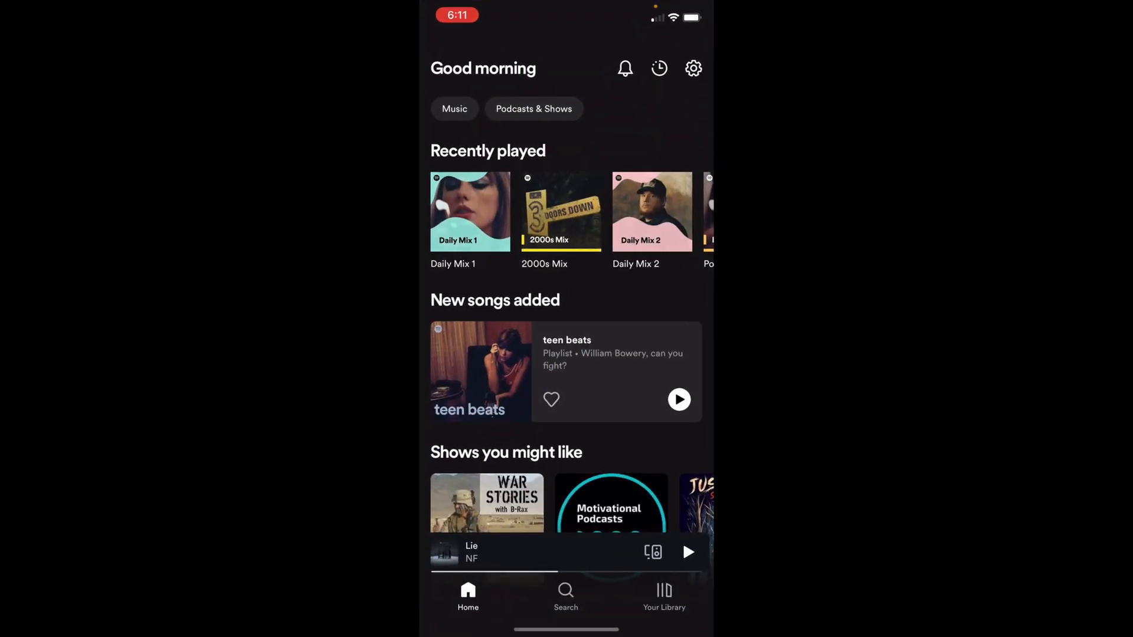
left_click(693, 68)
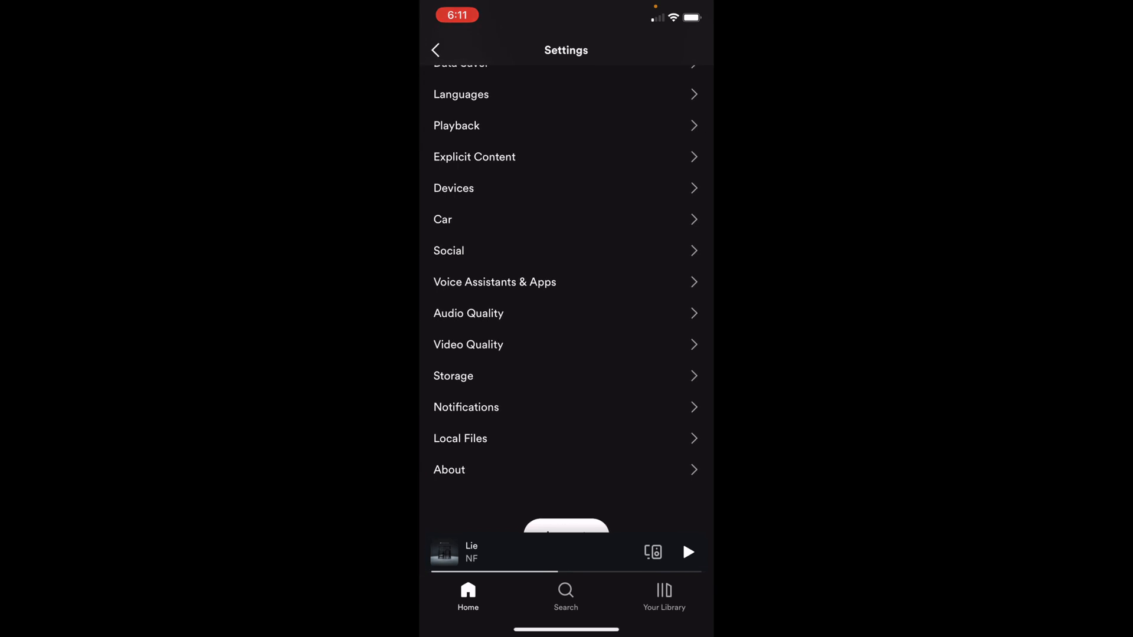
left_click(453, 376)
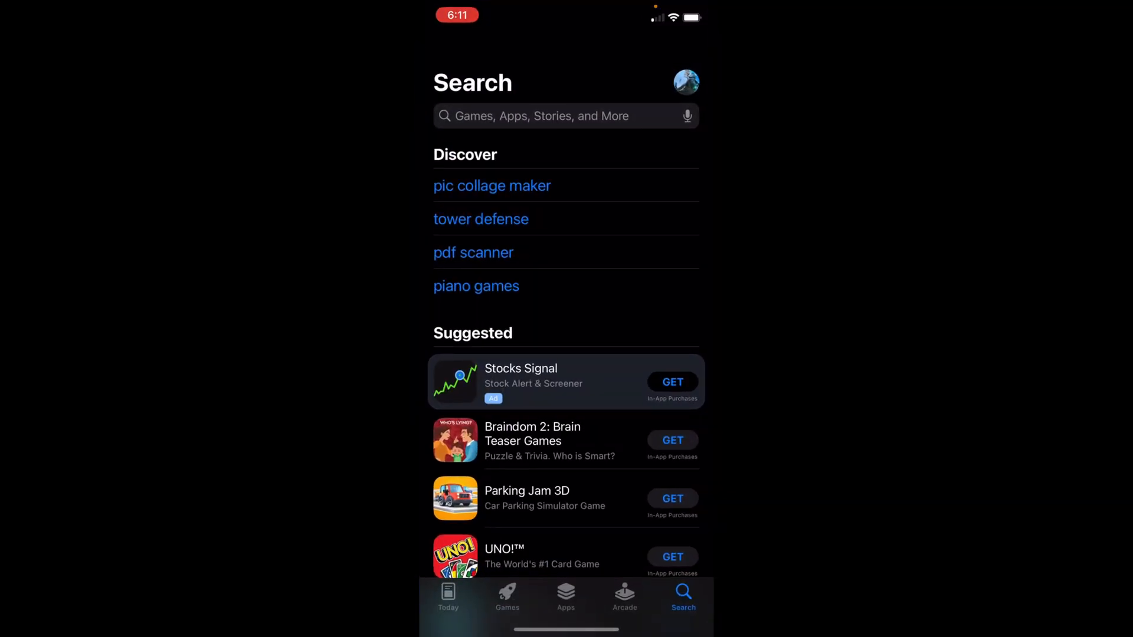
- Search the App Store for 'spotify' and check its listing shows OPEN
type("s")
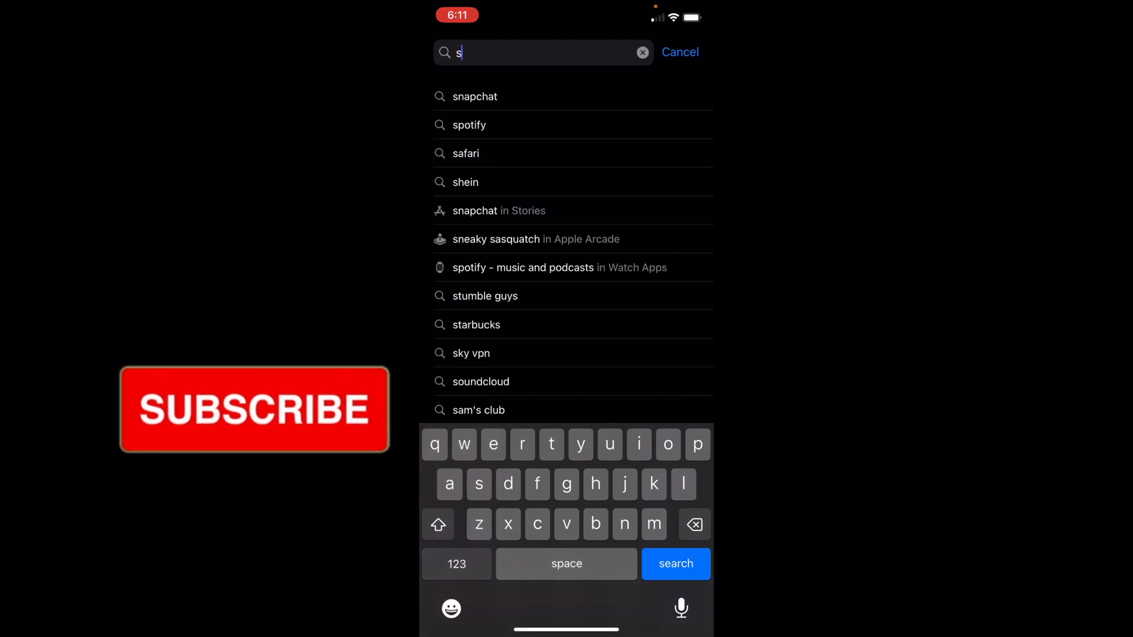
left_click(469, 124)
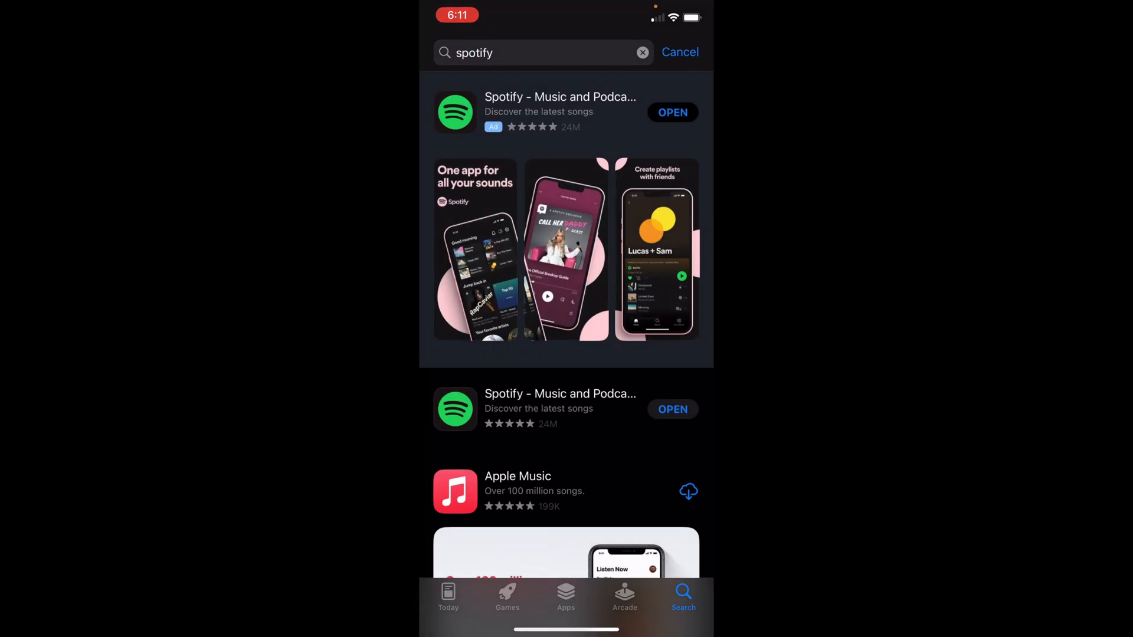
scroll("down", 3)
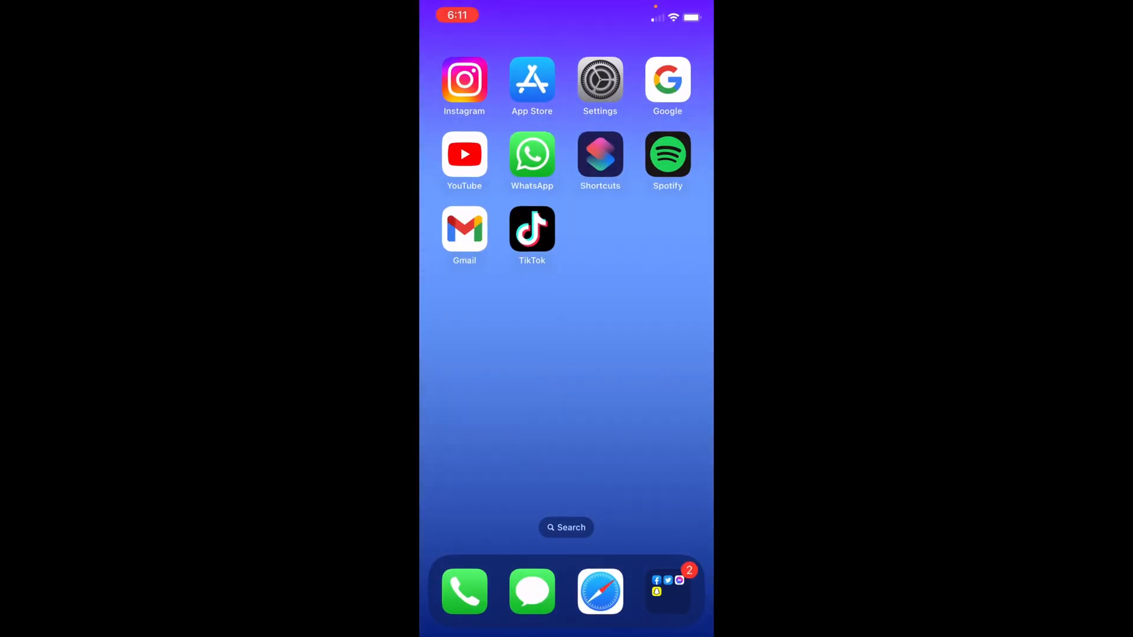
- Open Settings > General > iPhone Storage and type 'S' to find Spotify
left_click(600, 78)
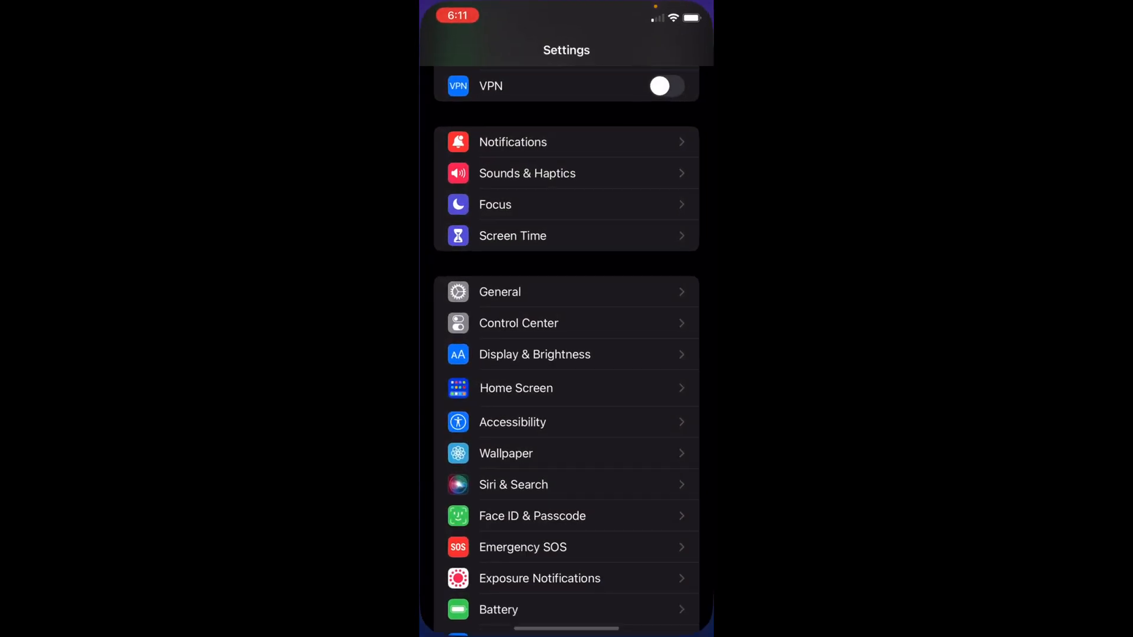
scroll("down", 3)
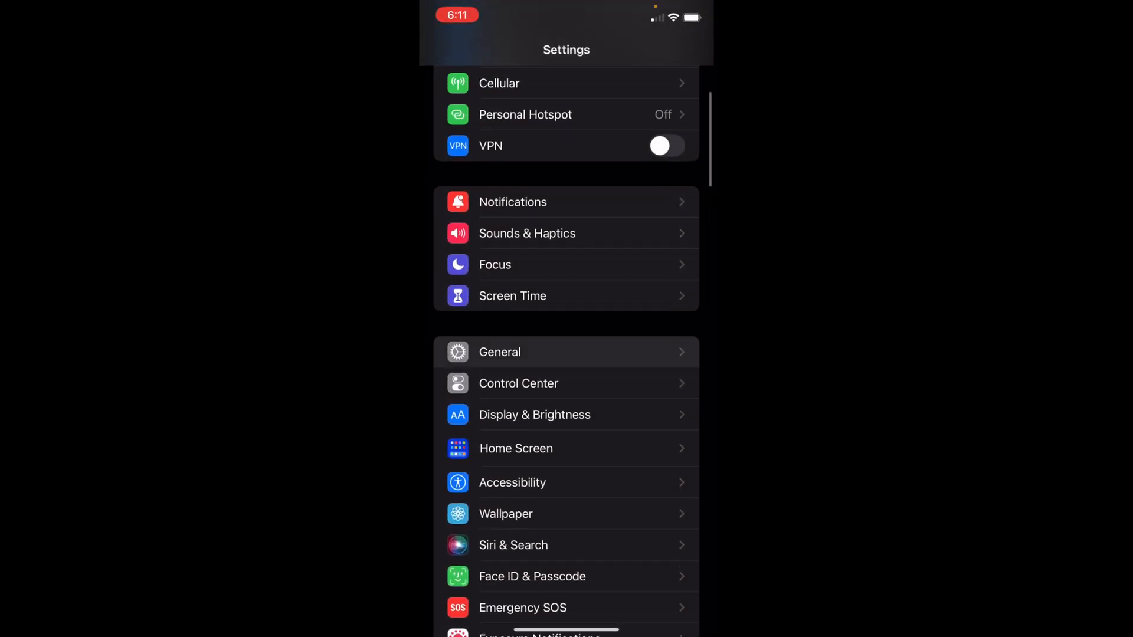
left_click(500, 352)
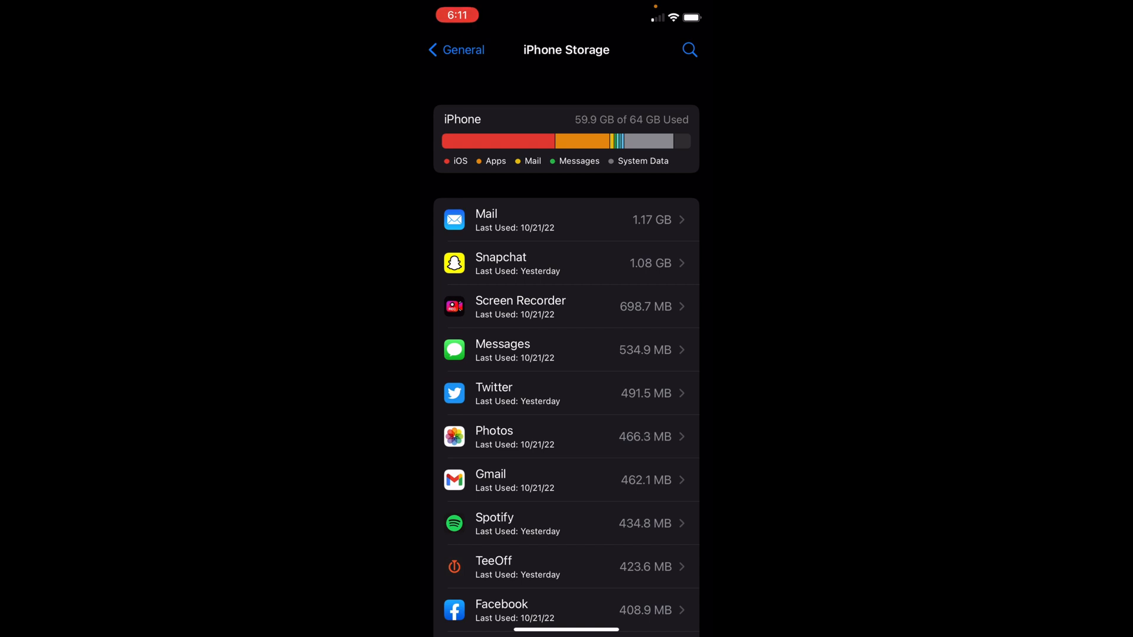
type("S")
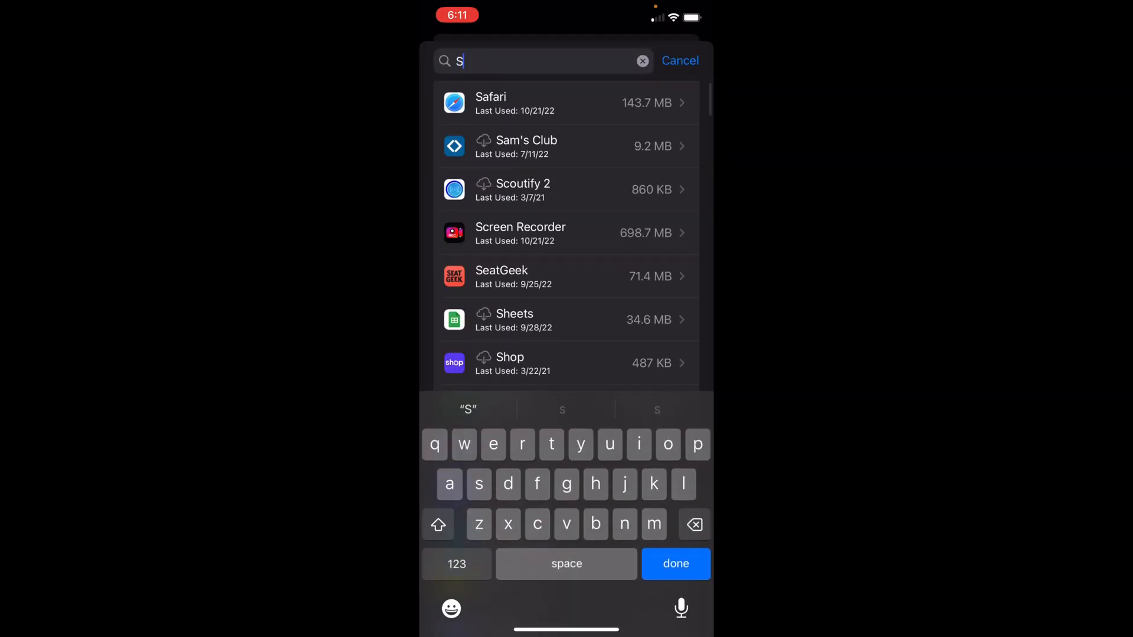